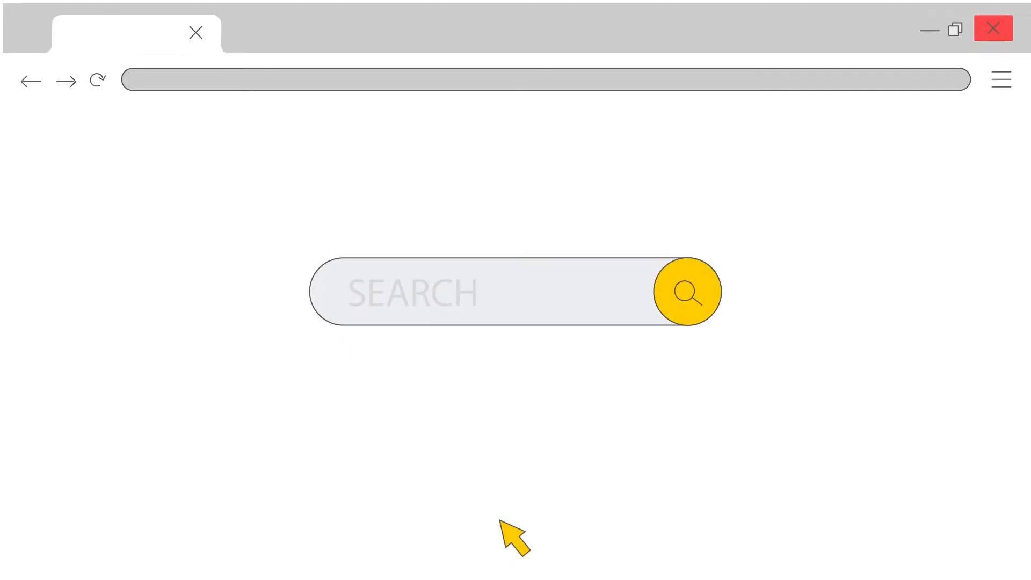
pyautogui.write('http')
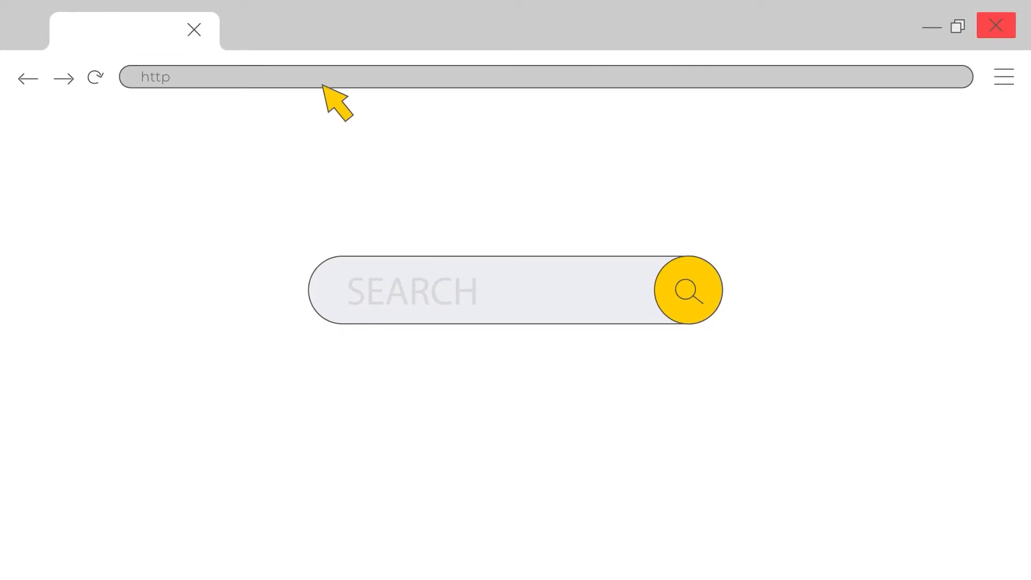
pyautogui.write('https://copernic.io')
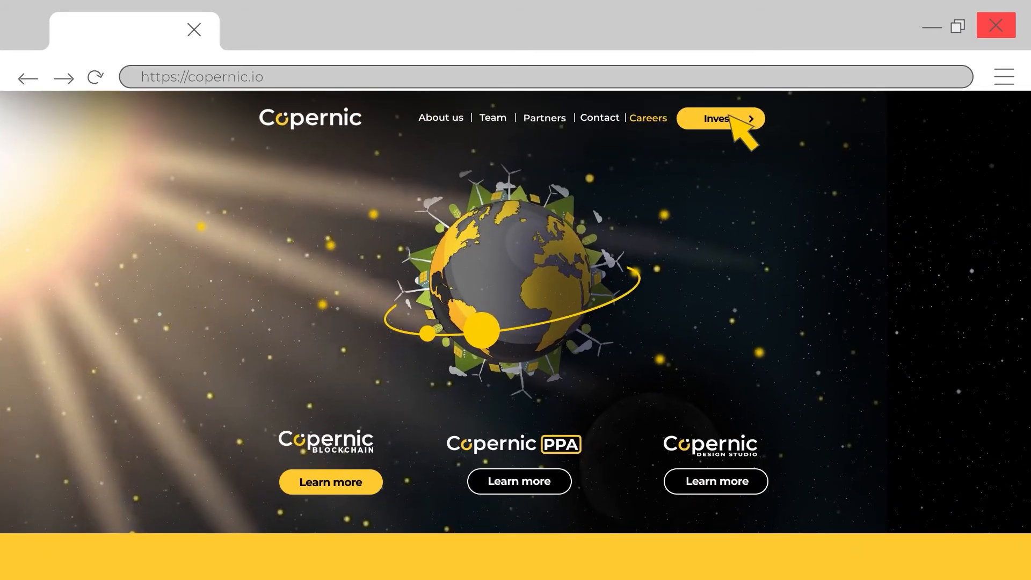
# - Invest 50 Copernic tokens for 43.6 EUR, submit investor data and reach Kanga Wallet
pyautogui.click(716, 118)
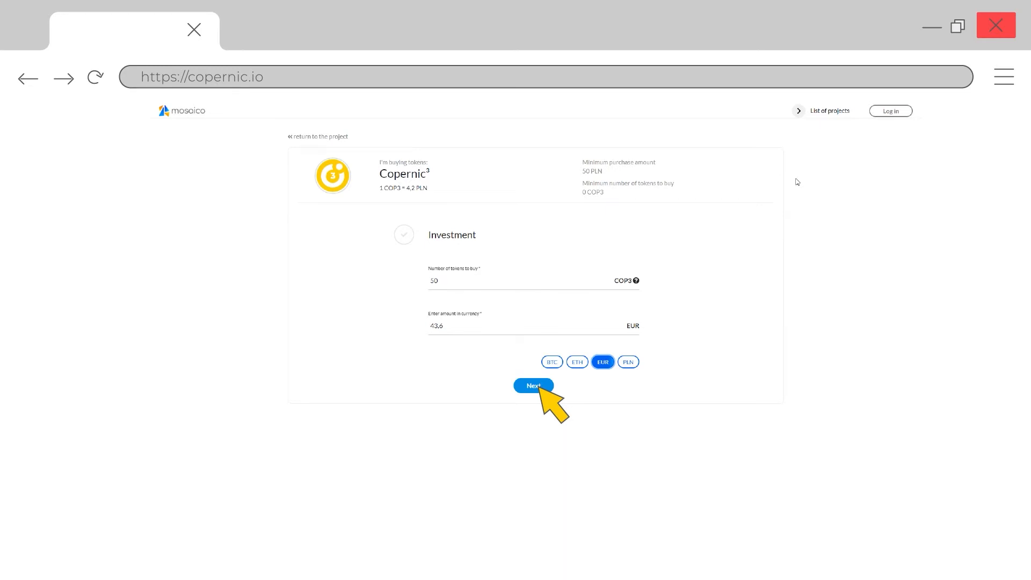
pyautogui.click(533, 386)
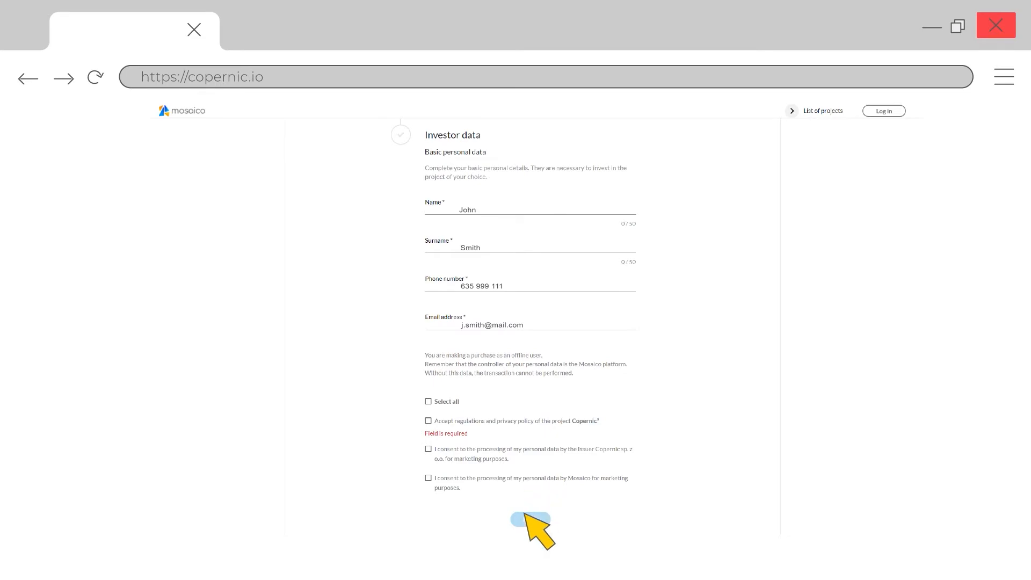
pyautogui.click(530, 519)
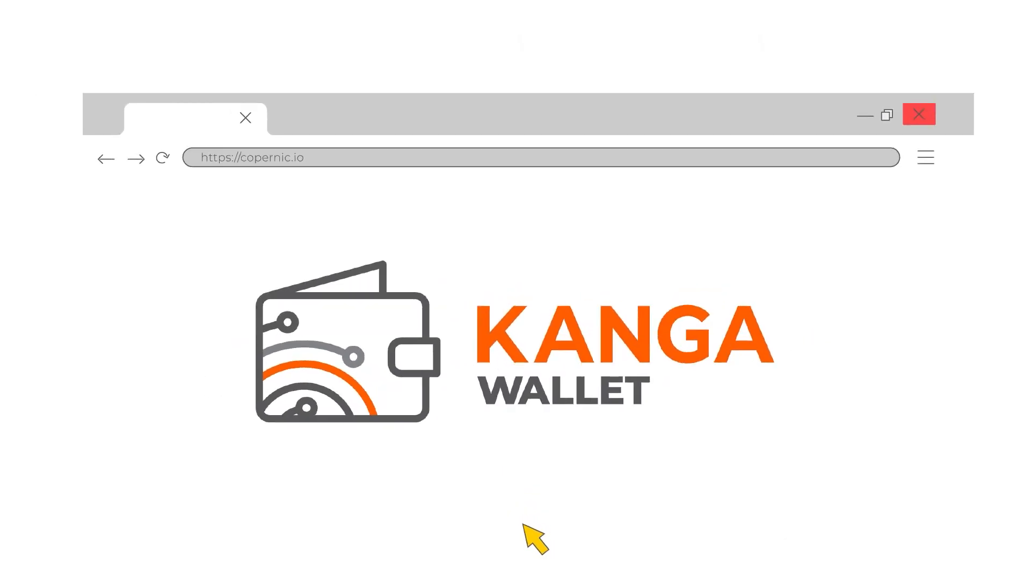